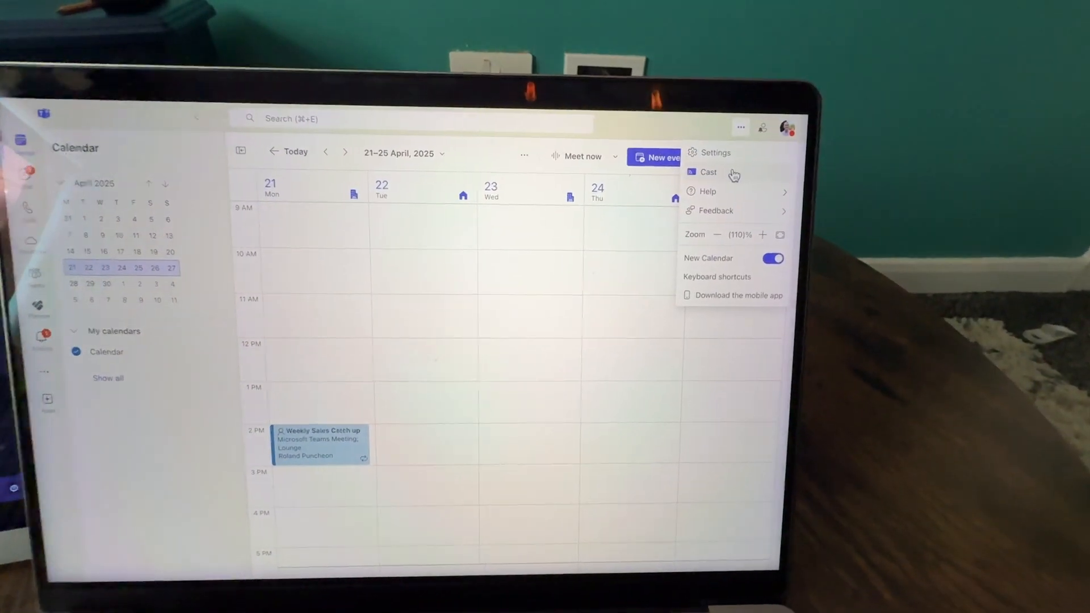
# Start Cast from the top-right menu, reaching the 'What do you want to cast?' screen for Lounge.
pyautogui.click(708, 172)
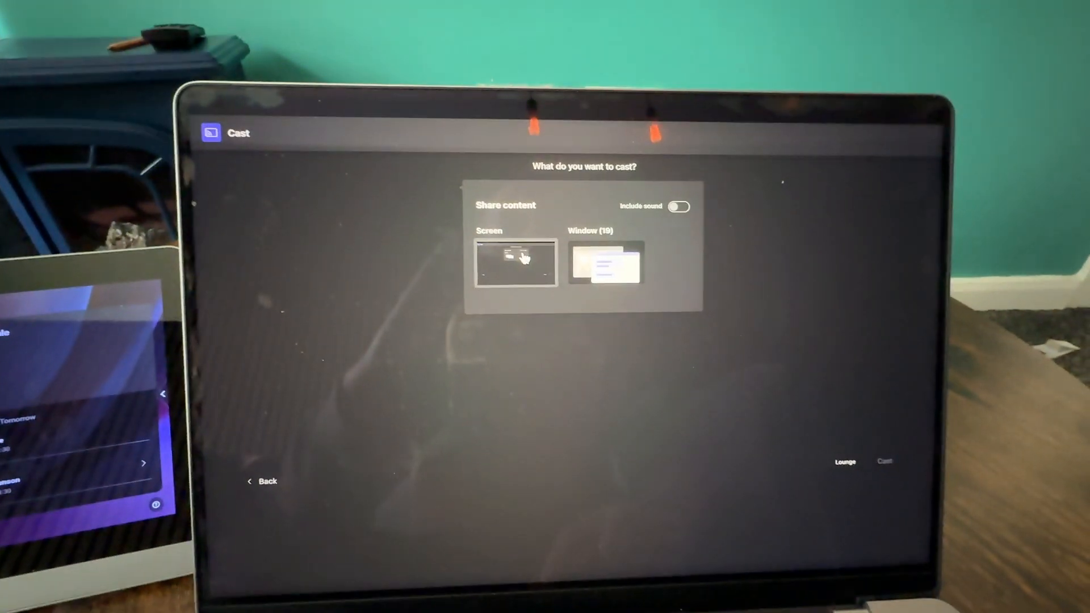
# Choose Window, select the slide deck window, and cast it to the Lounge room.
pyautogui.click(605, 264)
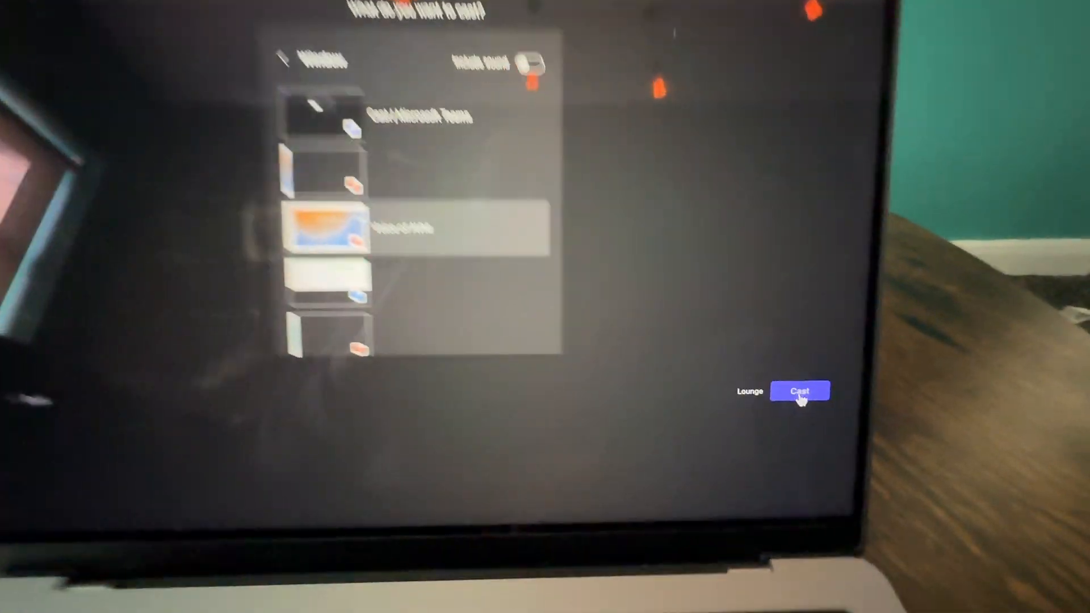
pyautogui.click(800, 390)
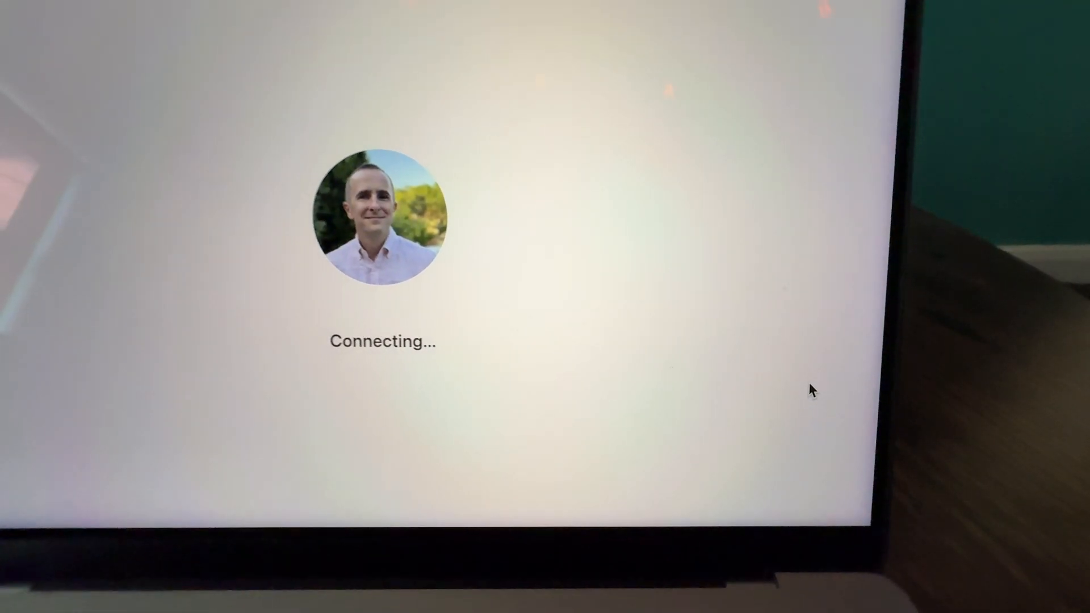